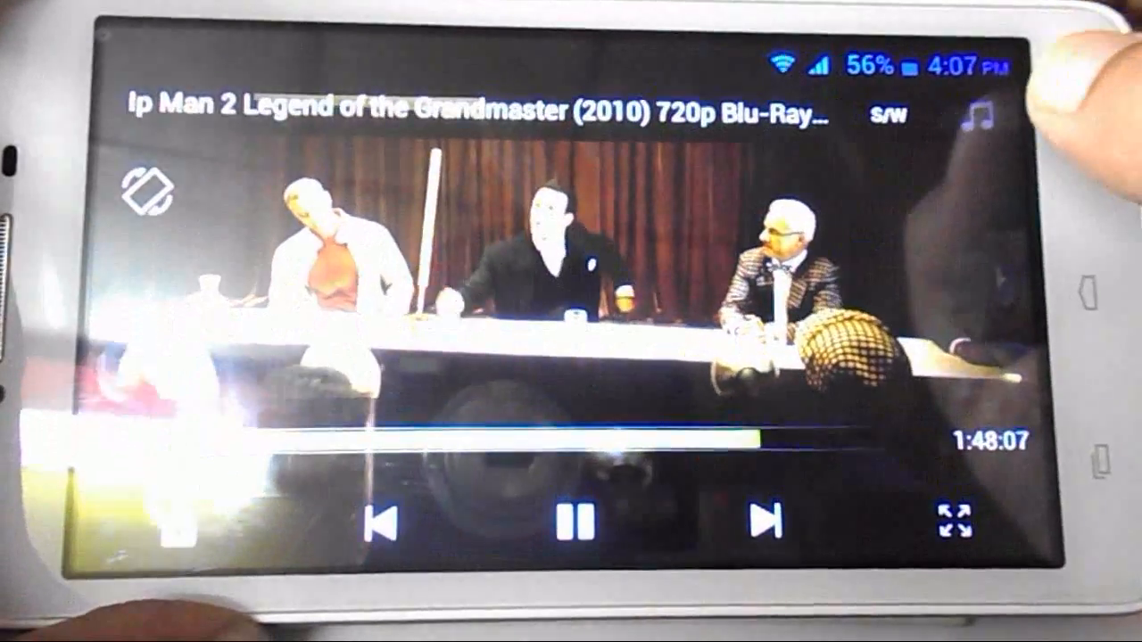
- Bring up the Select audio track dialog listing Hindi (selected) and English for Ip Man 2
left_click(983, 115)
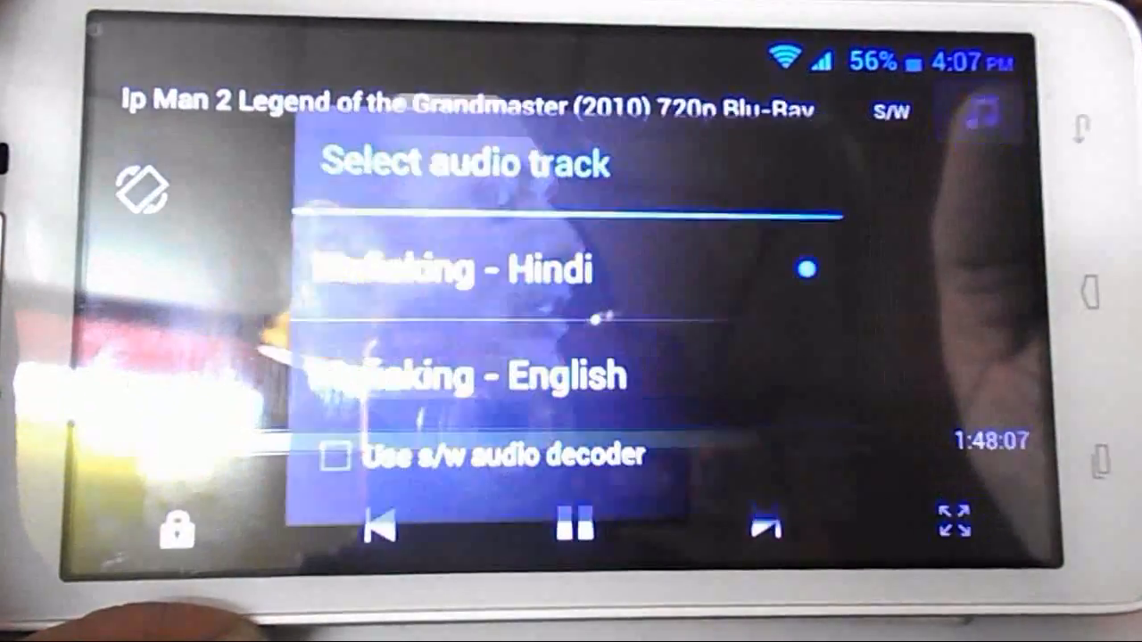